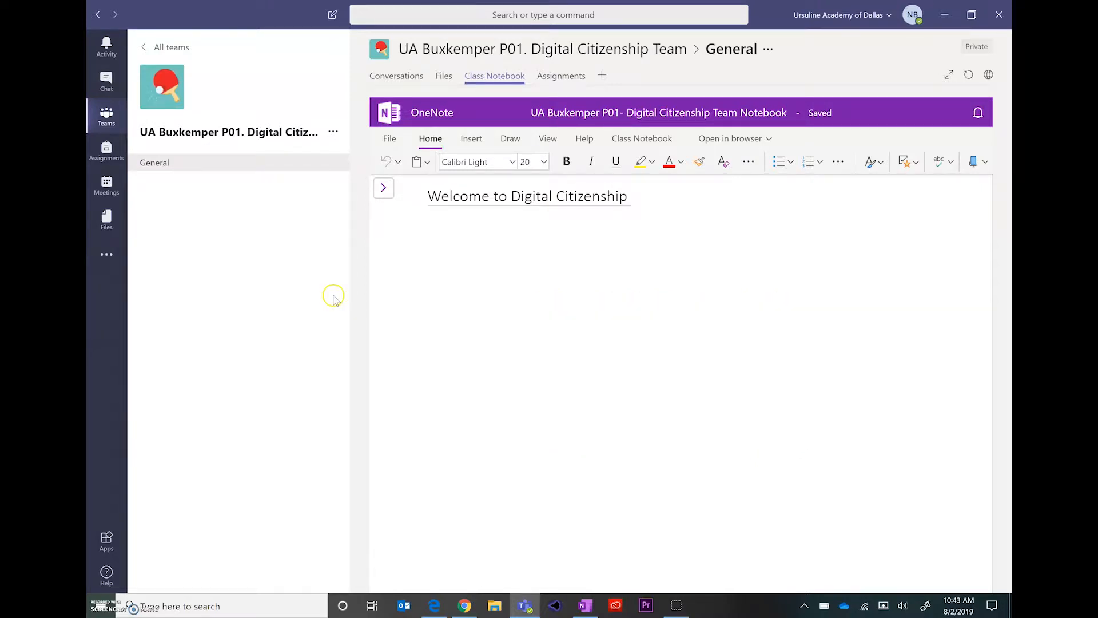
mouse_move(340, 308)
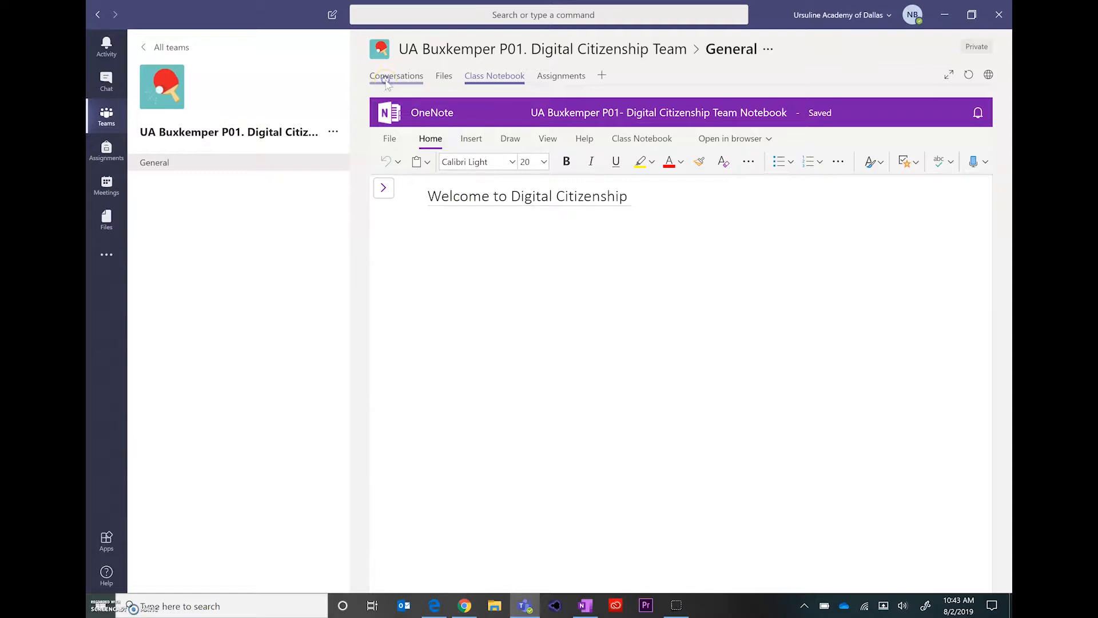
Step: Show the Digital Citizenship team's General channel conversation feed
click(397, 75)
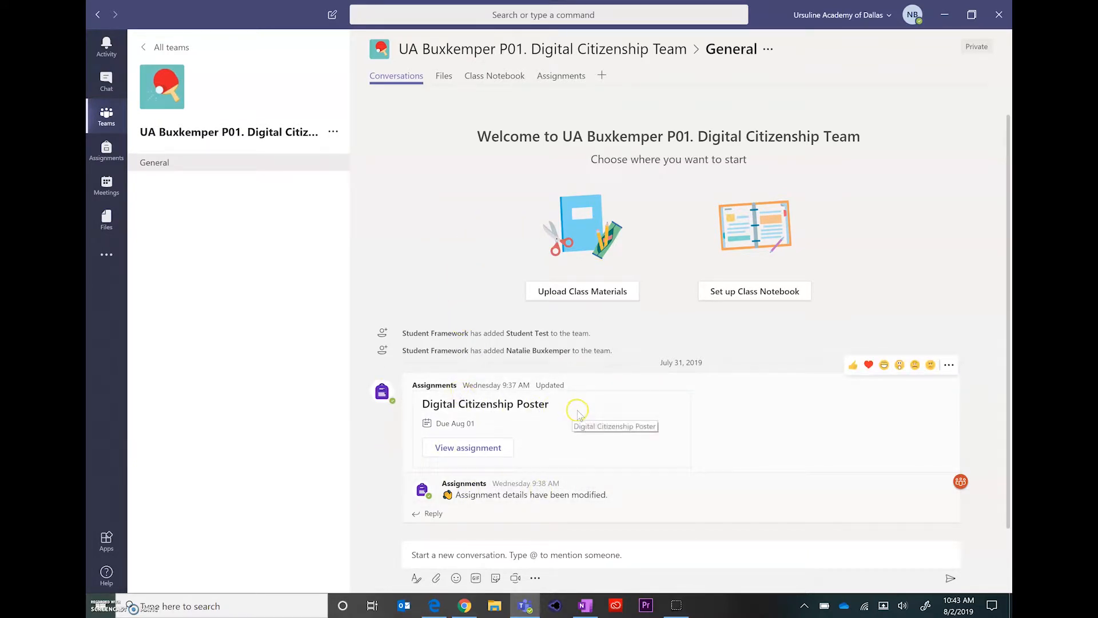
mouse_move(541, 494)
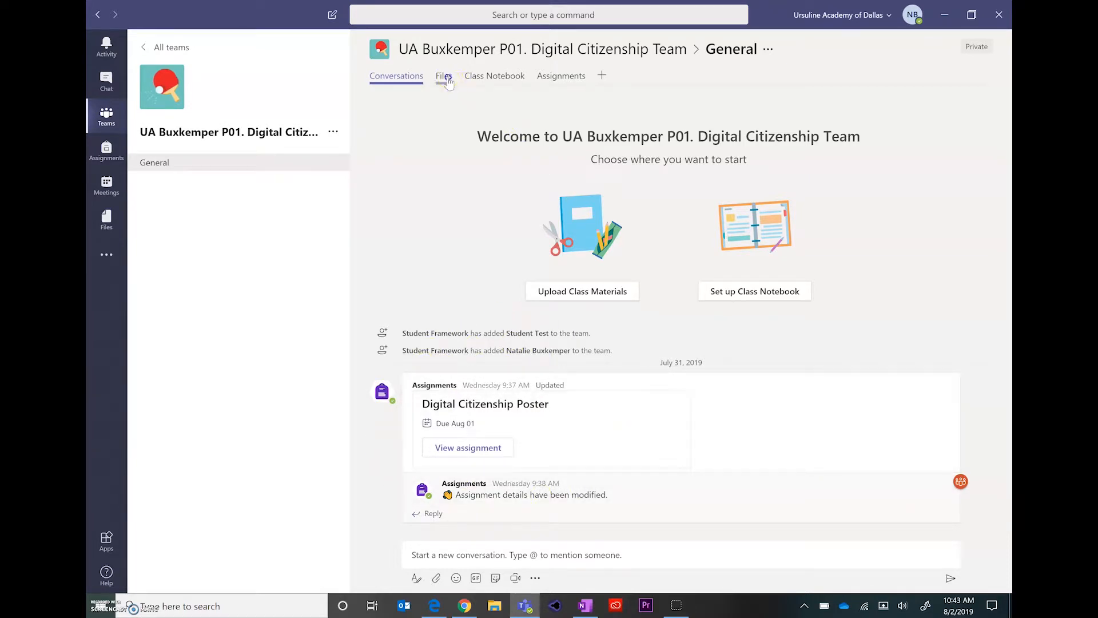
Step: Review the General channel's Files tab with the Class Materials folder, then return to Class Notebook
click(444, 76)
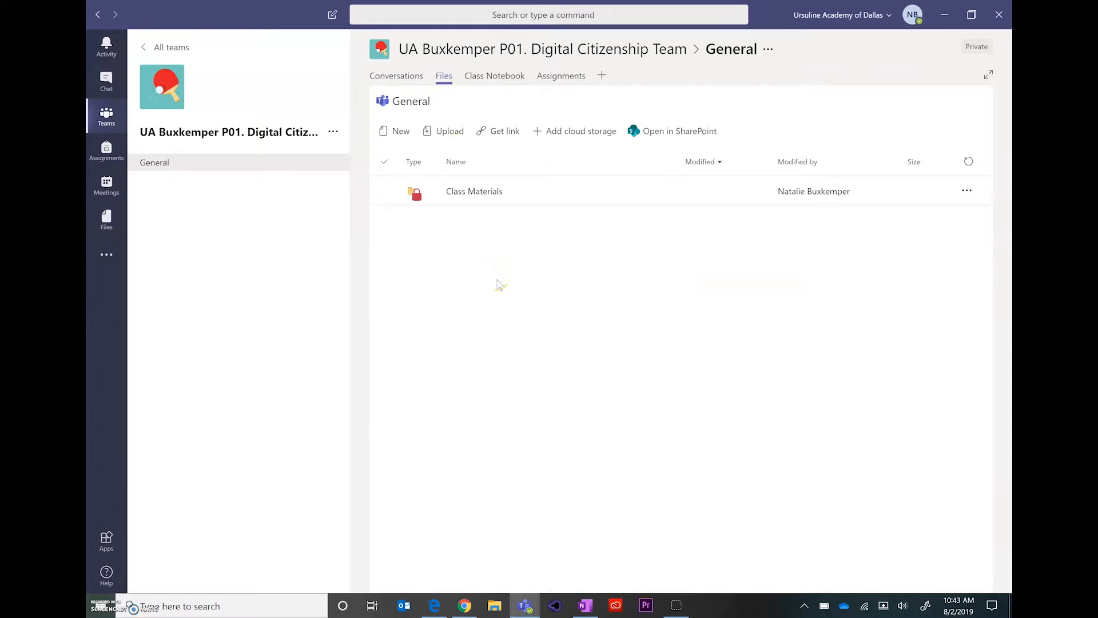
mouse_move(500, 285)
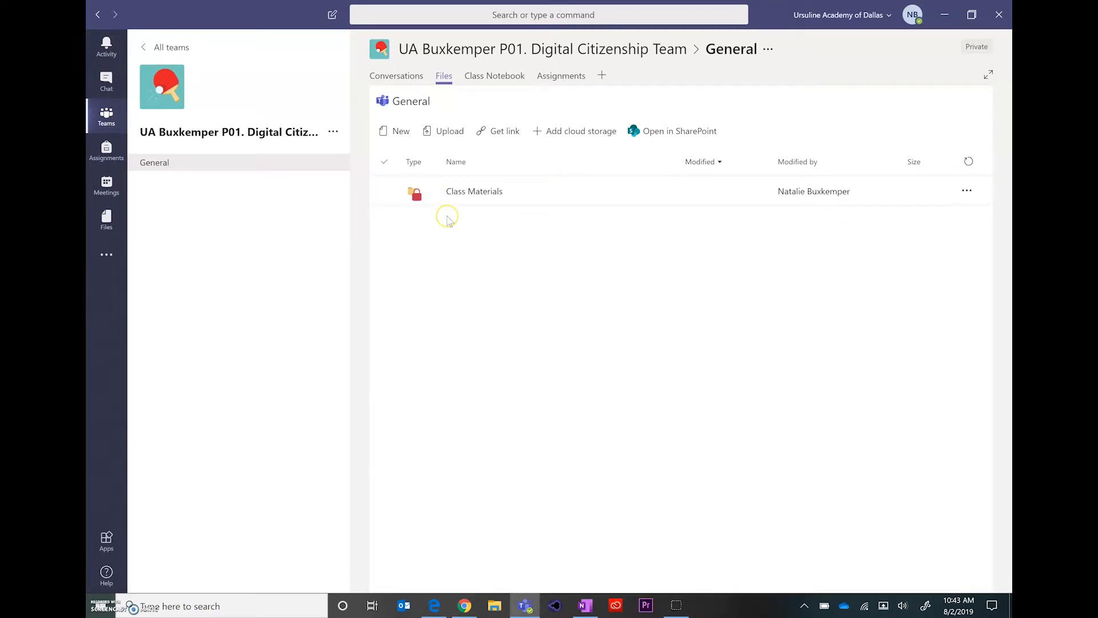
click(474, 191)
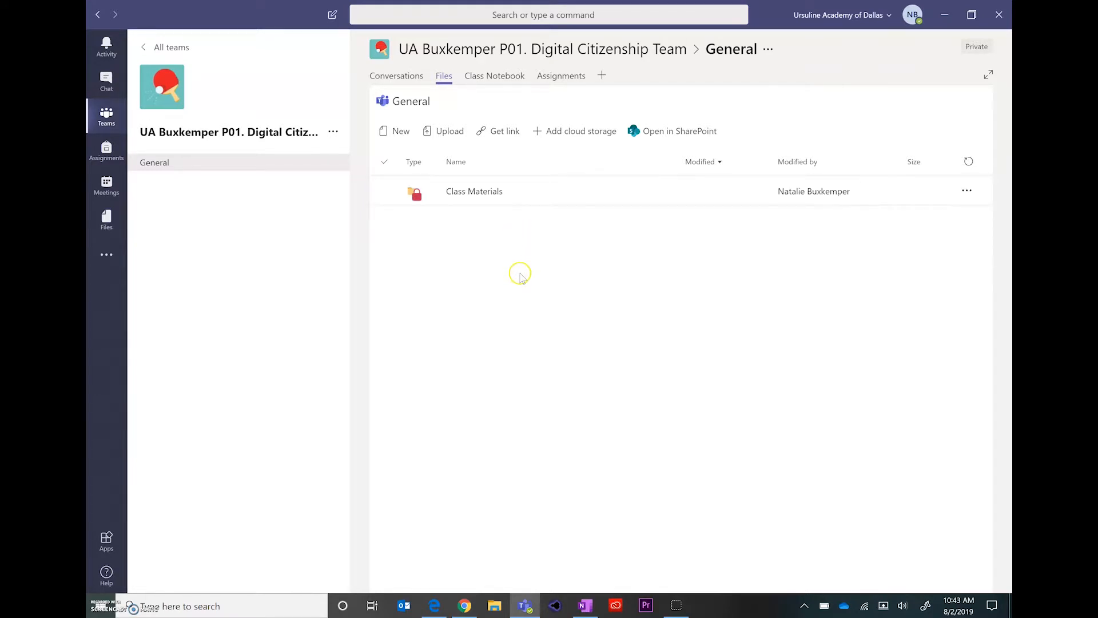
mouse_move(521, 277)
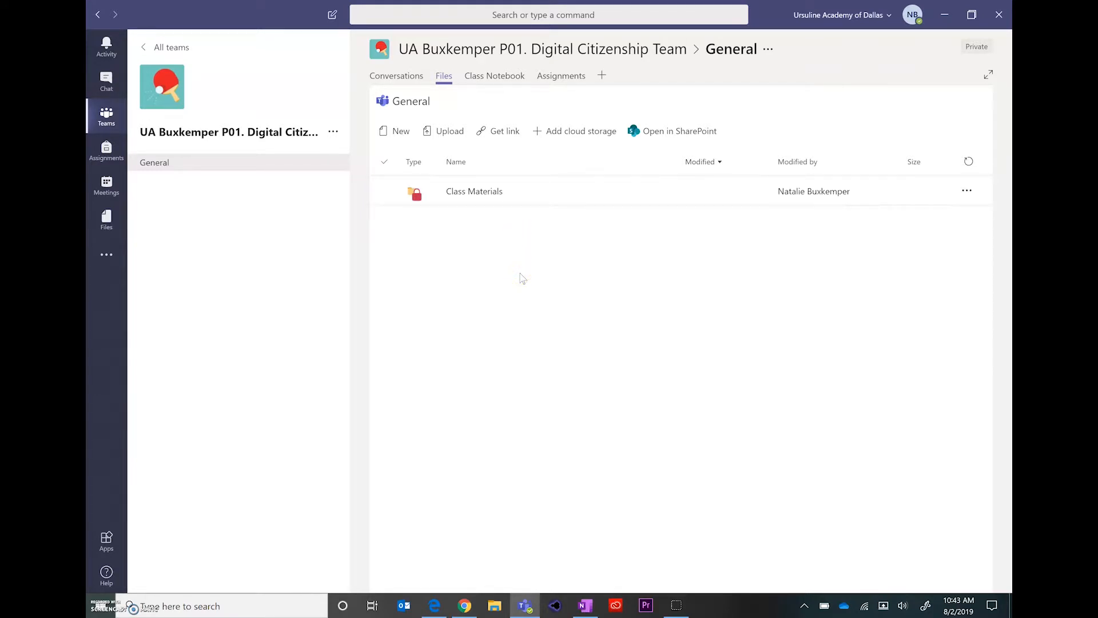
click(510, 250)
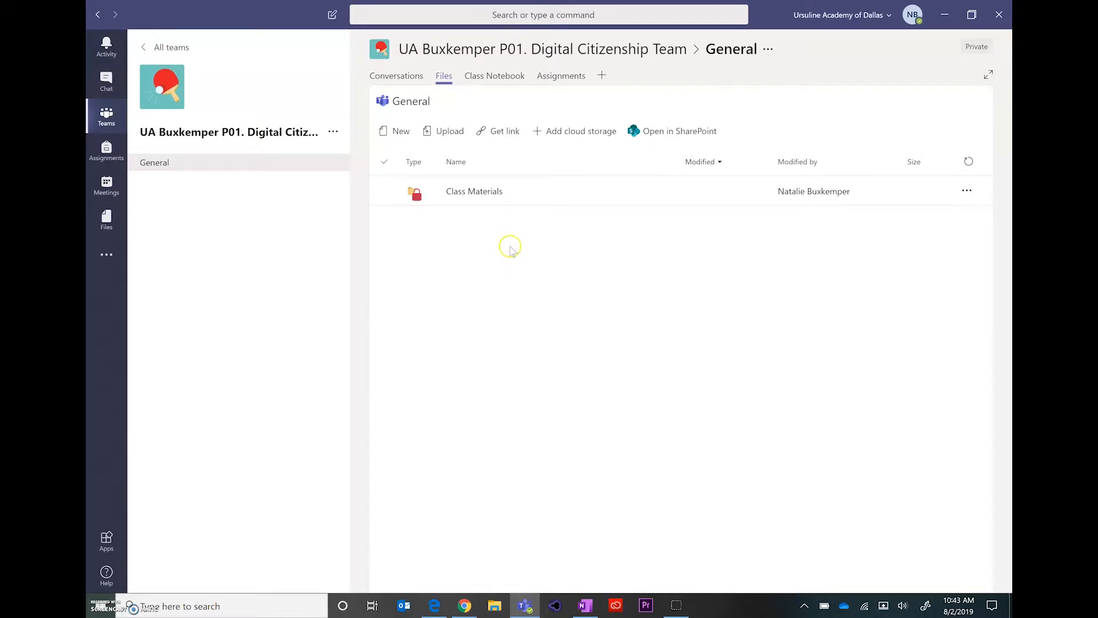
mouse_move(495, 75)
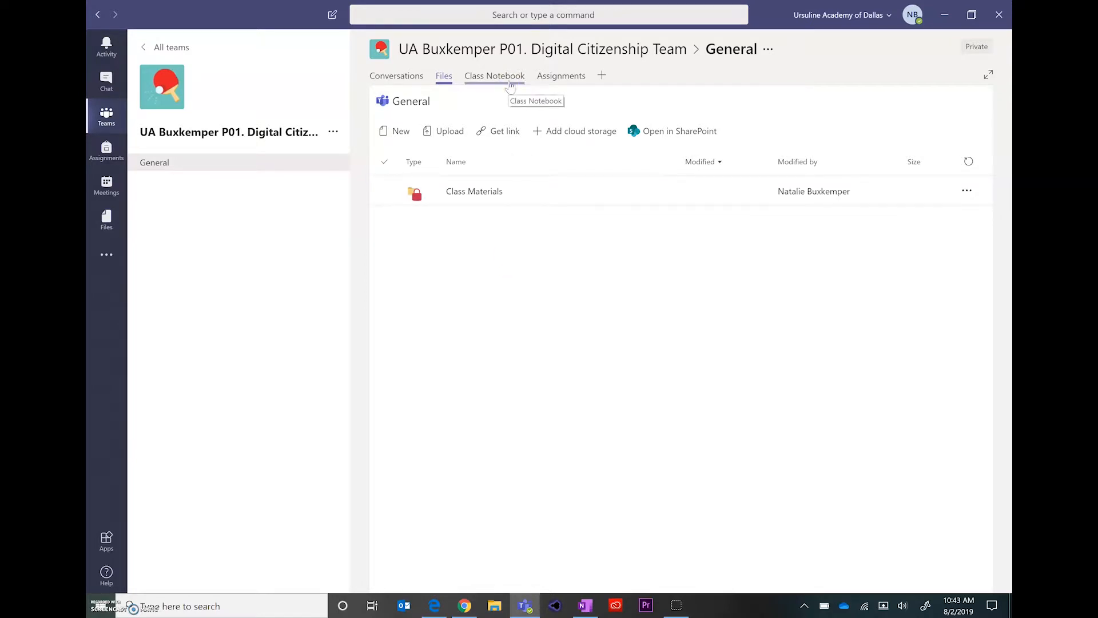
click(494, 75)
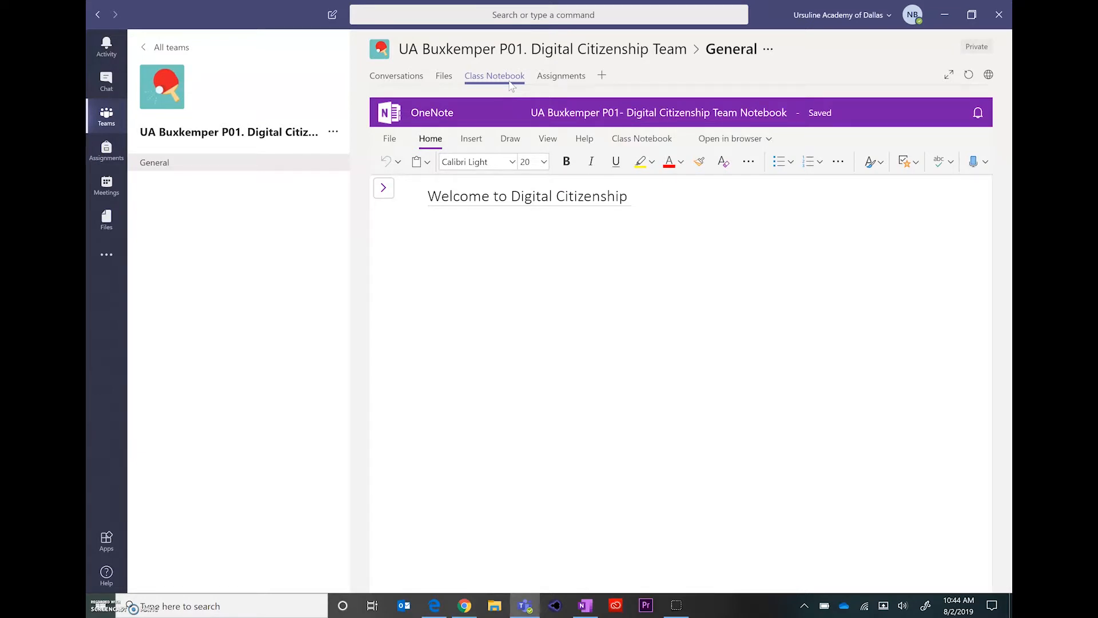
Step: Show the class Assignments overview, which reports everything graded
click(560, 75)
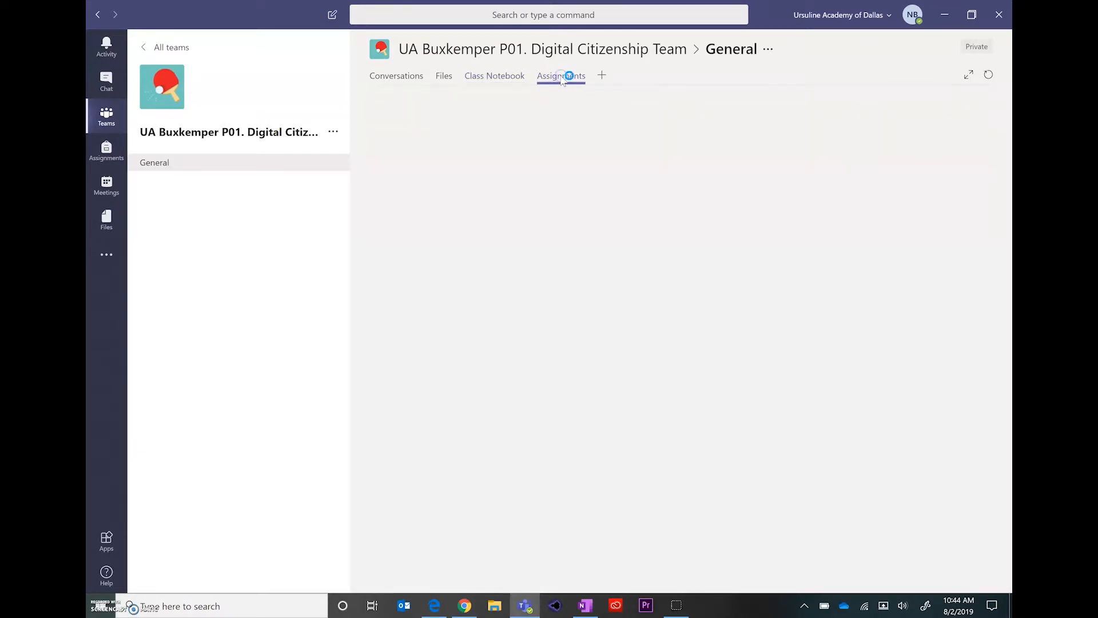
click(560, 76)
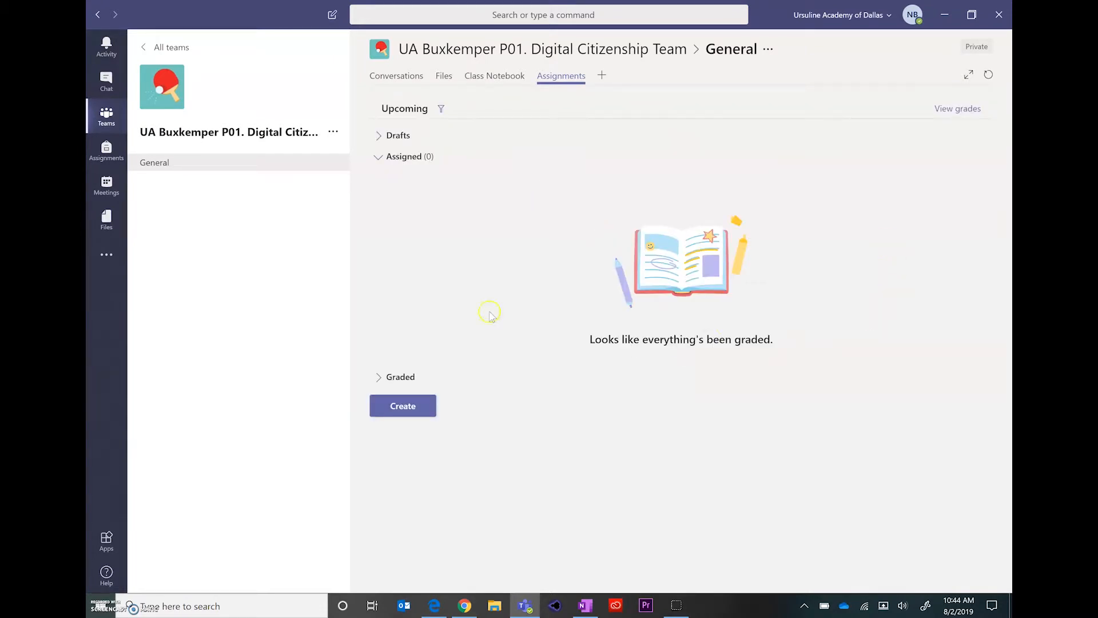
mouse_move(439, 159)
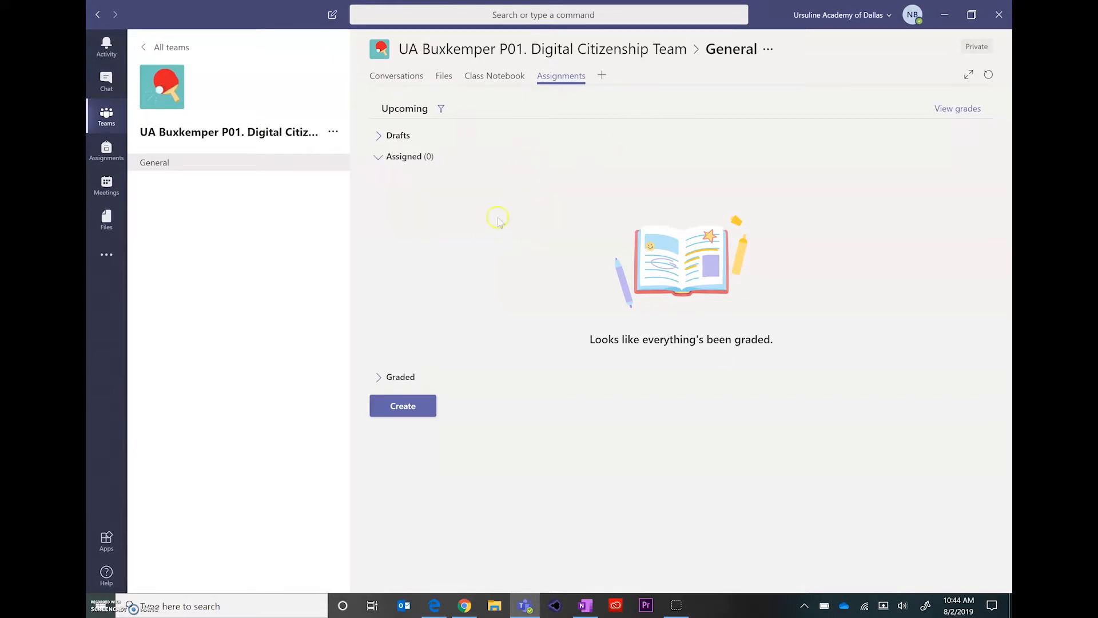
mouse_move(343, 196)
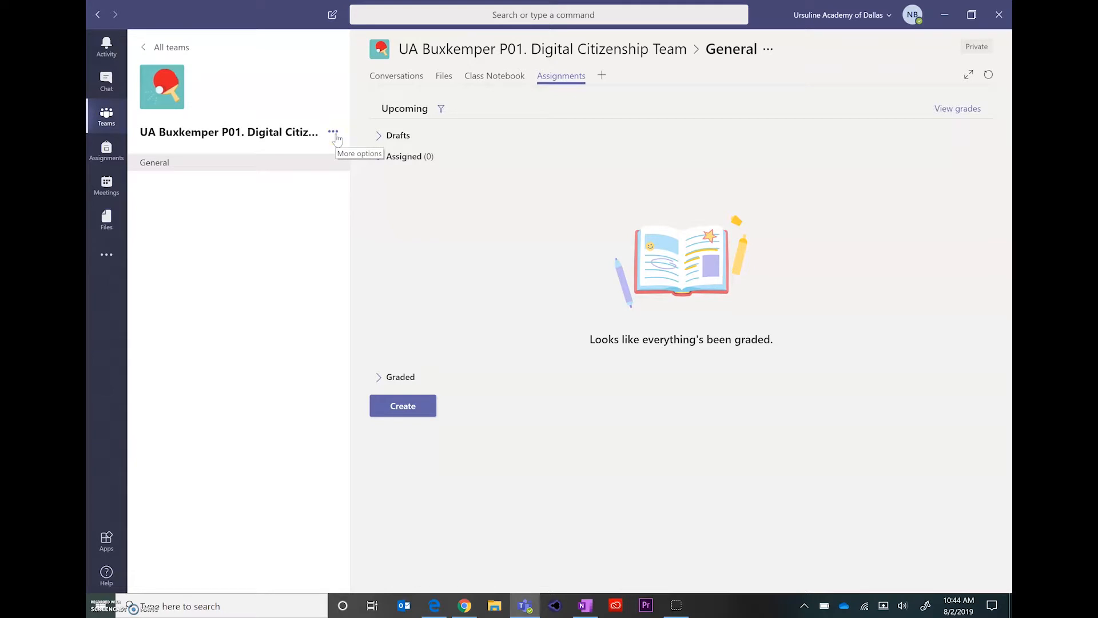
Step: Reach Manage team from the Digital Citizenship team's ... menu to show Members
click(404, 156)
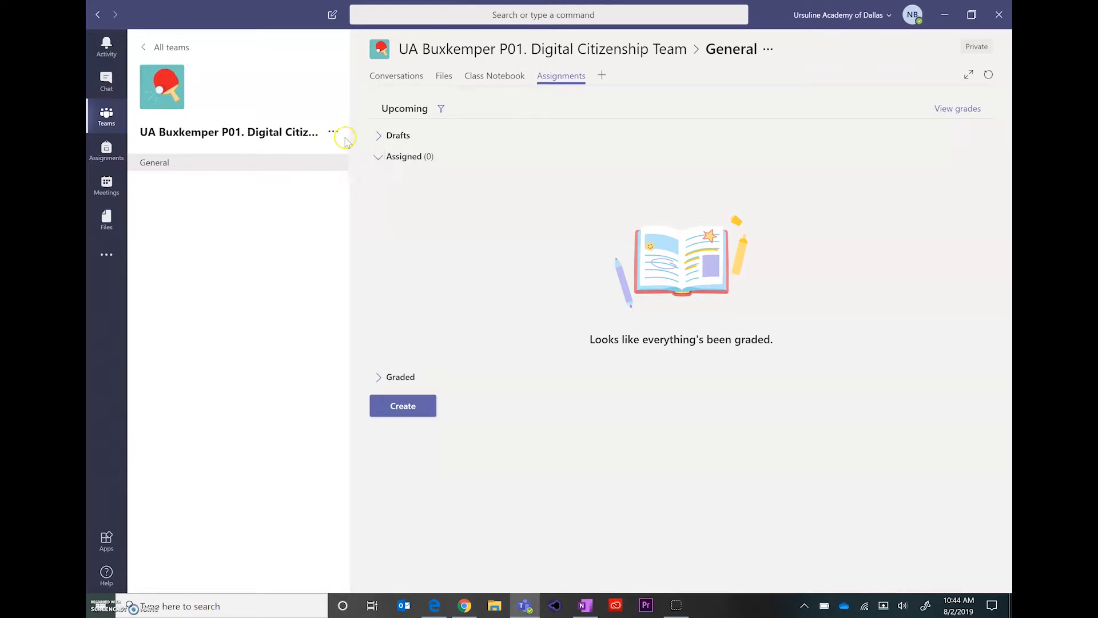
click(333, 132)
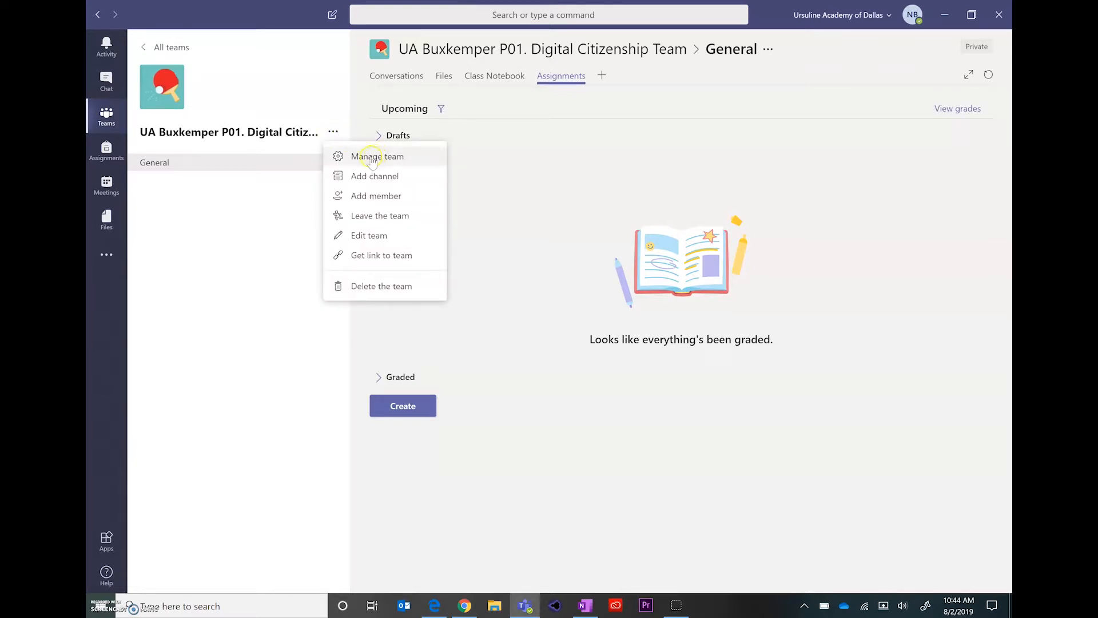
click(380, 157)
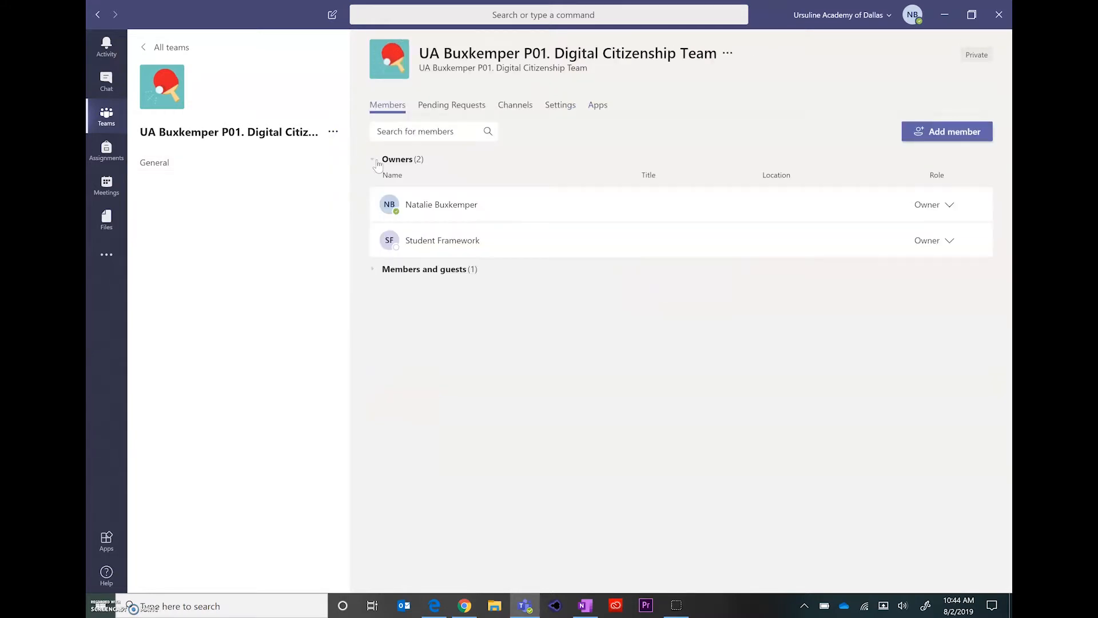
mouse_move(805, 362)
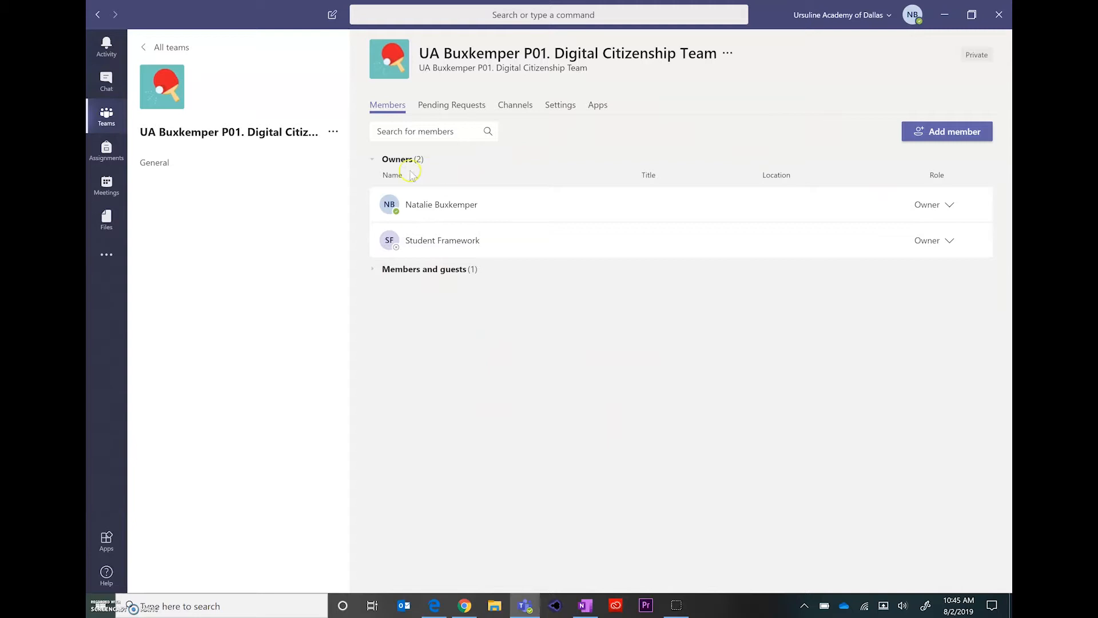
mouse_move(439, 290)
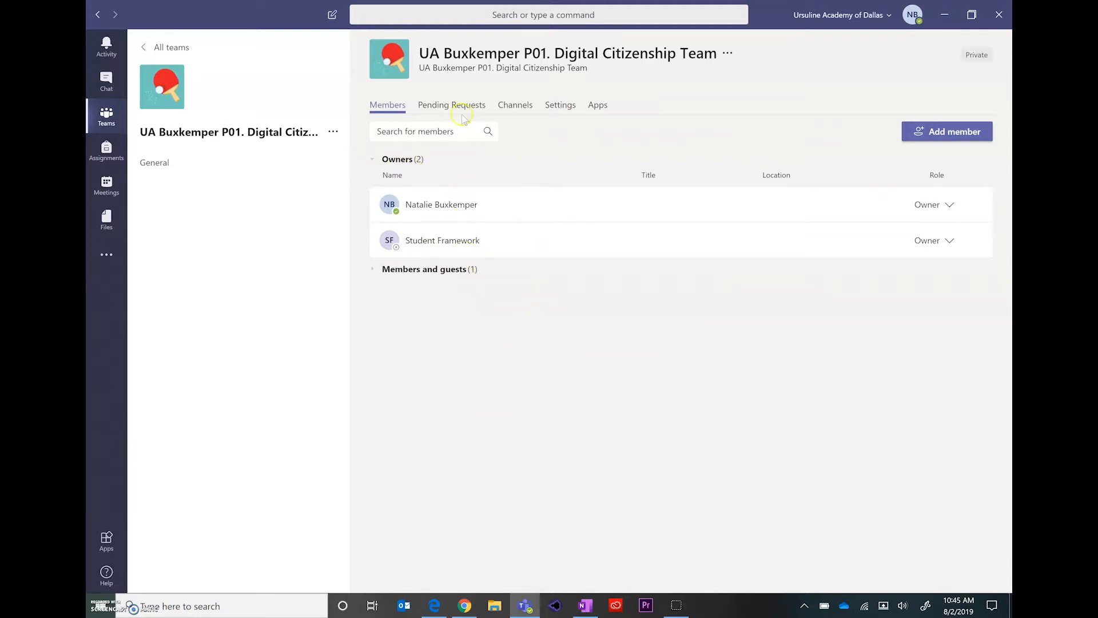
mouse_move(559, 104)
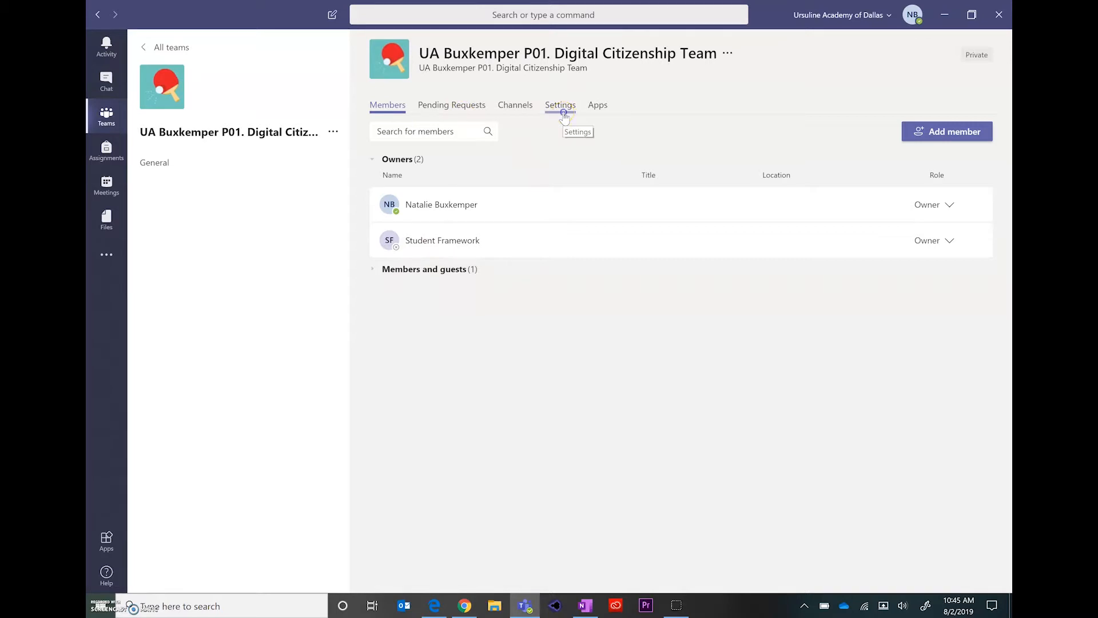
Step: In team Settings, uncheck all member permissions including editing messages; keep General posting open to anyone
click(559, 104)
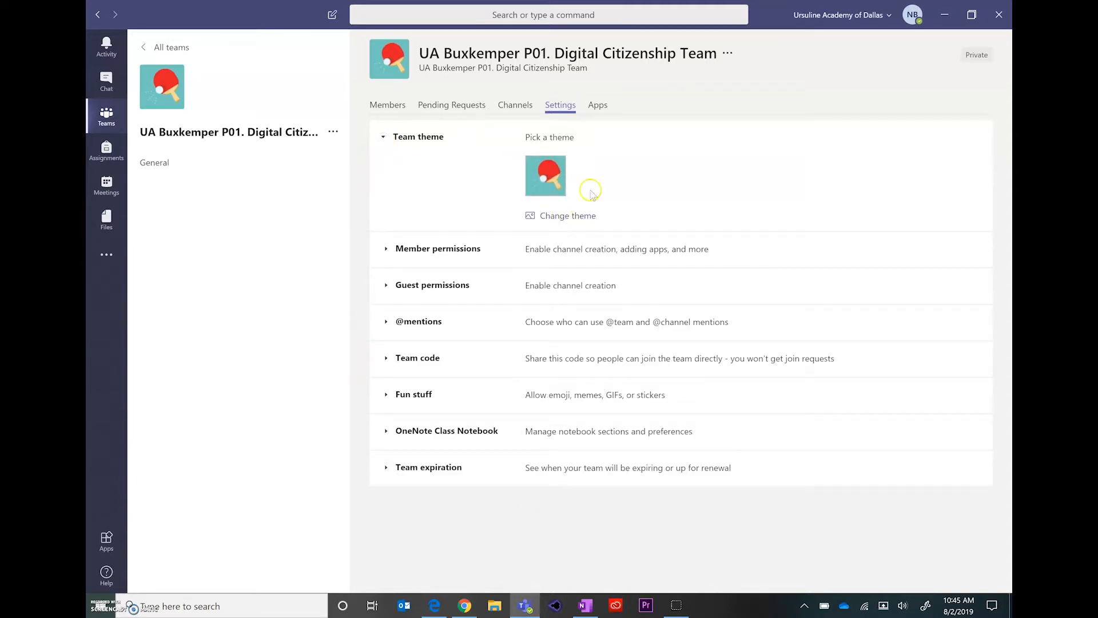
click(438, 248)
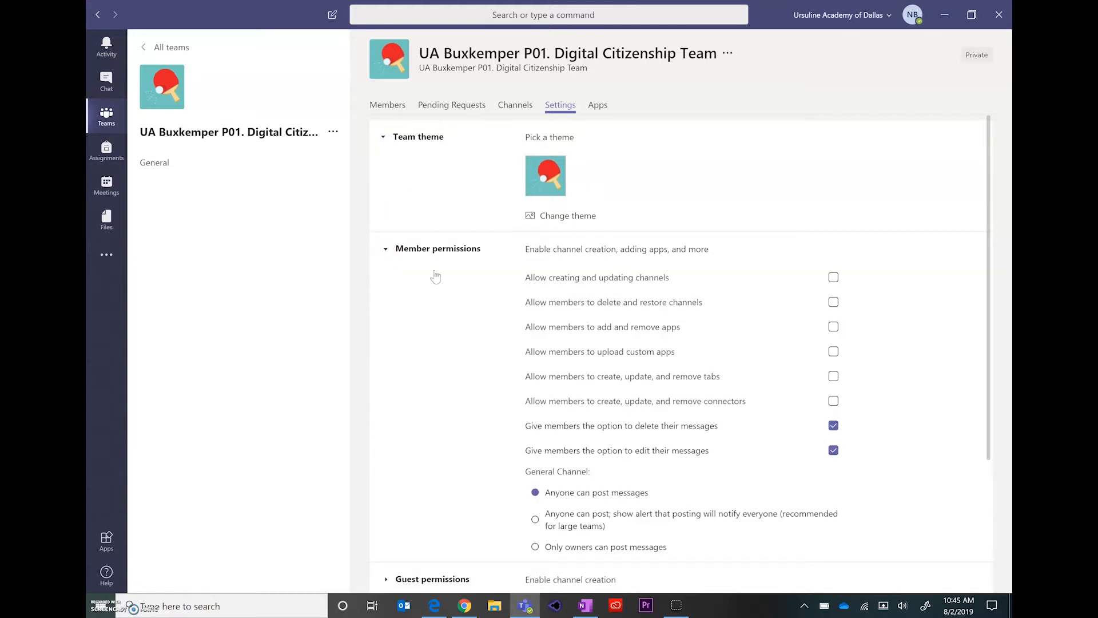
scroll(down, 3)
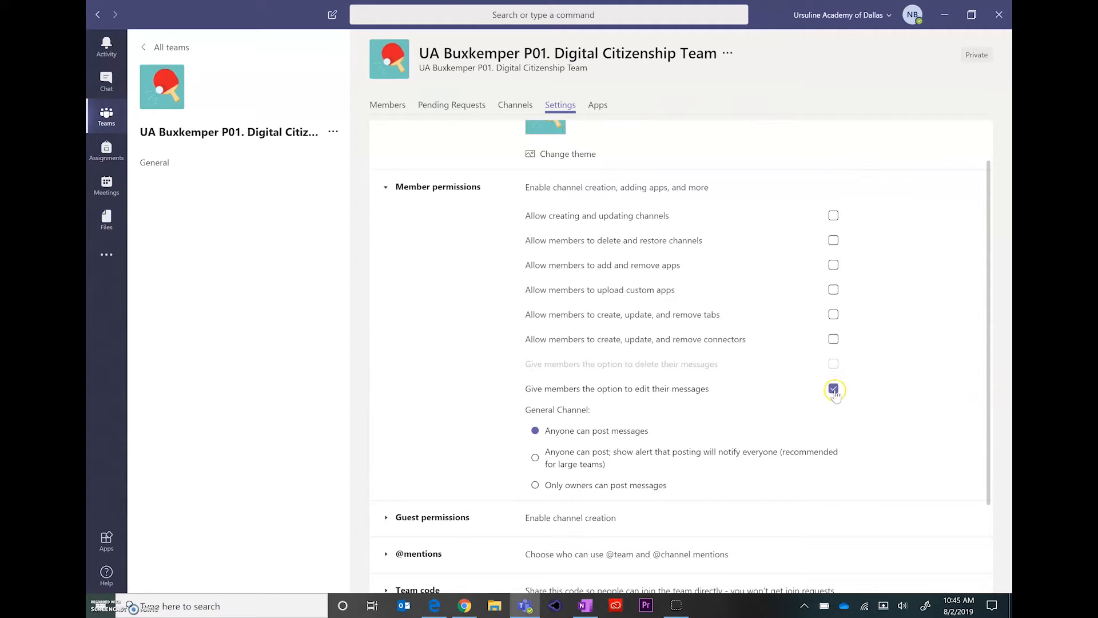
click(834, 389)
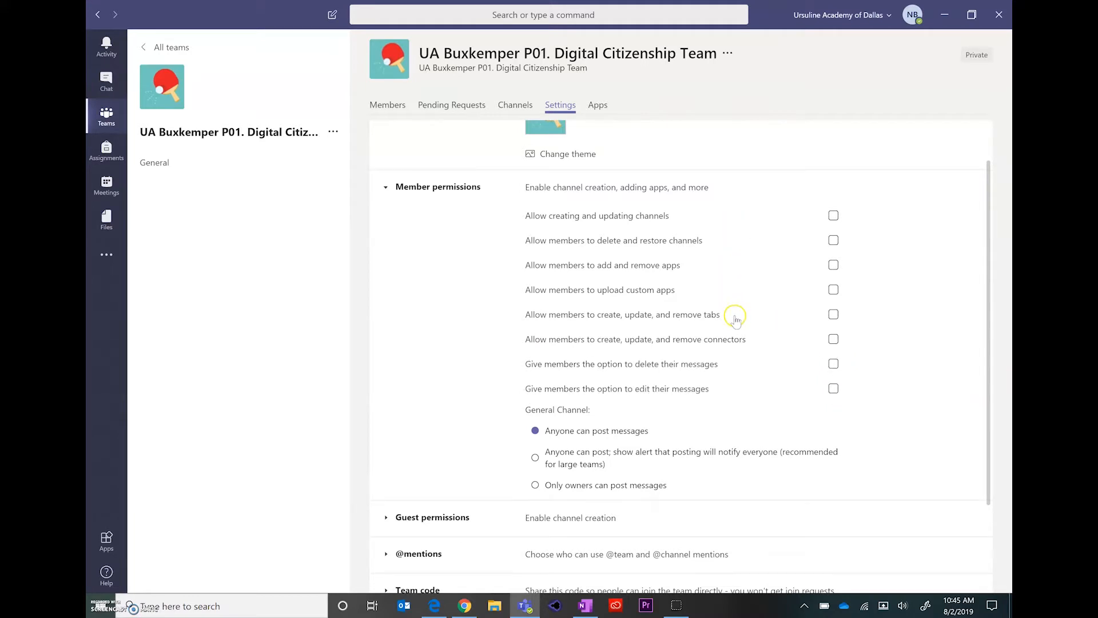
mouse_move(749, 373)
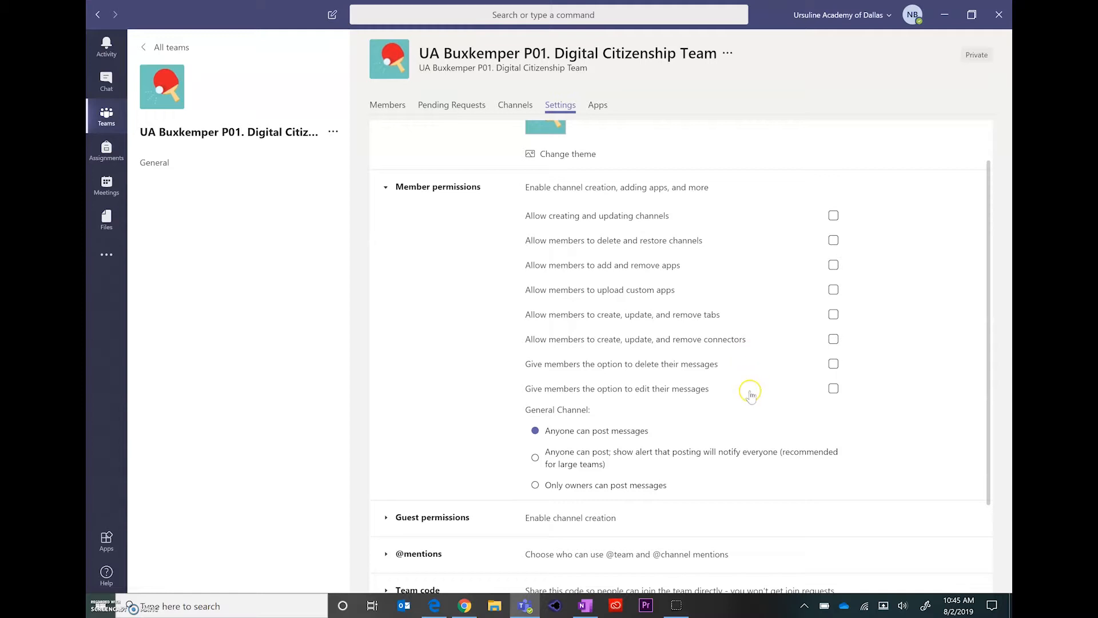
mouse_move(744, 405)
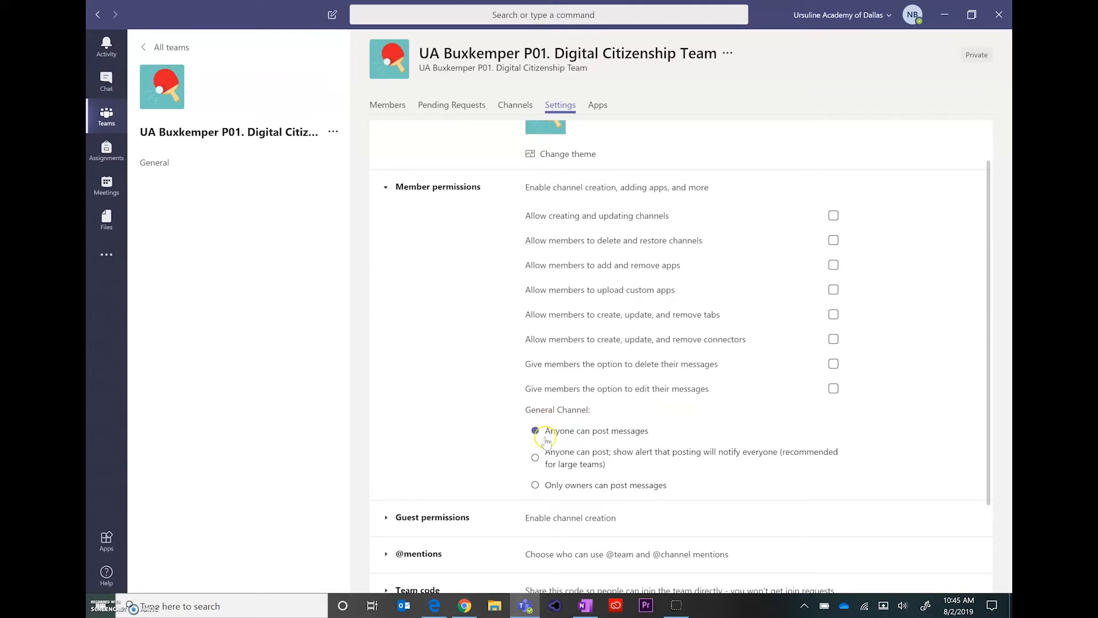
click(535, 430)
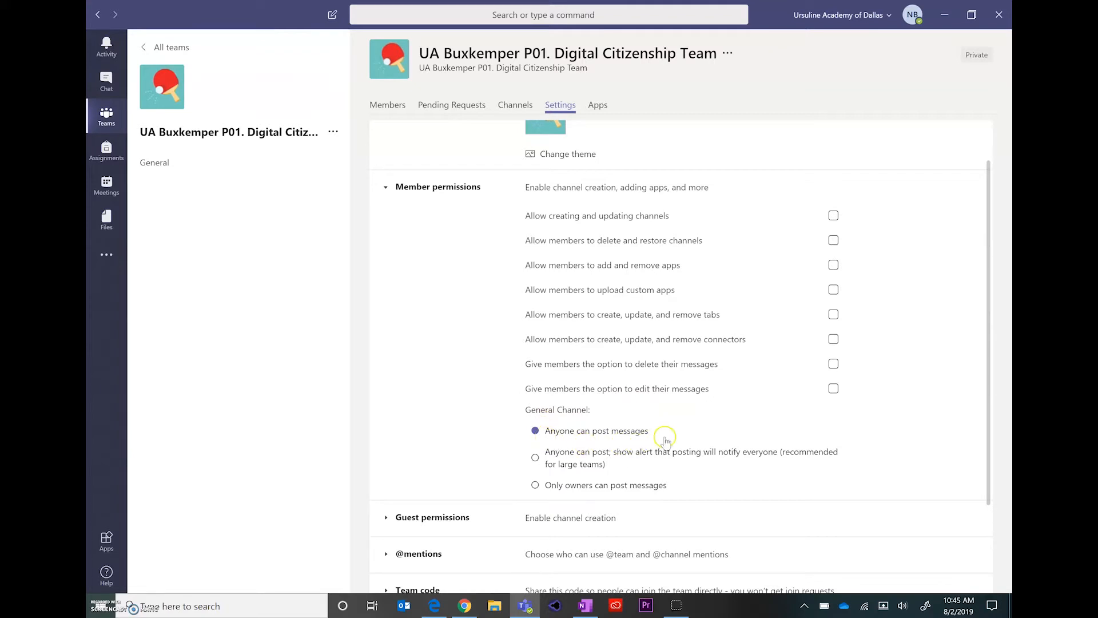
mouse_move(672, 431)
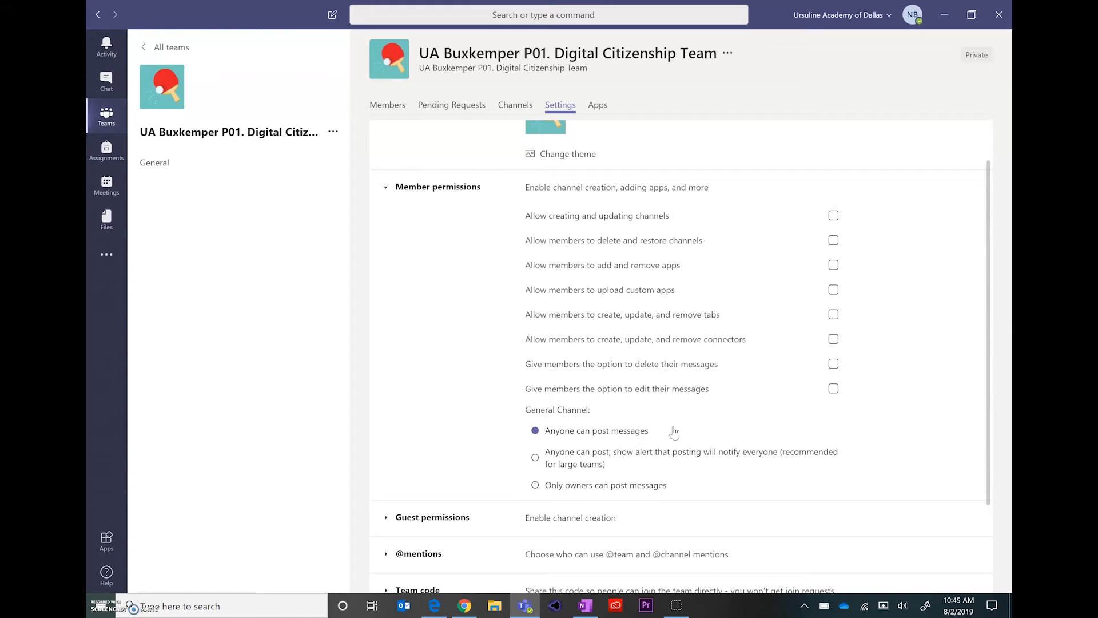
Step: Scroll past the General Channel options to the Fun stuff Giphy, stickers and memes settings
scroll(down, 3)
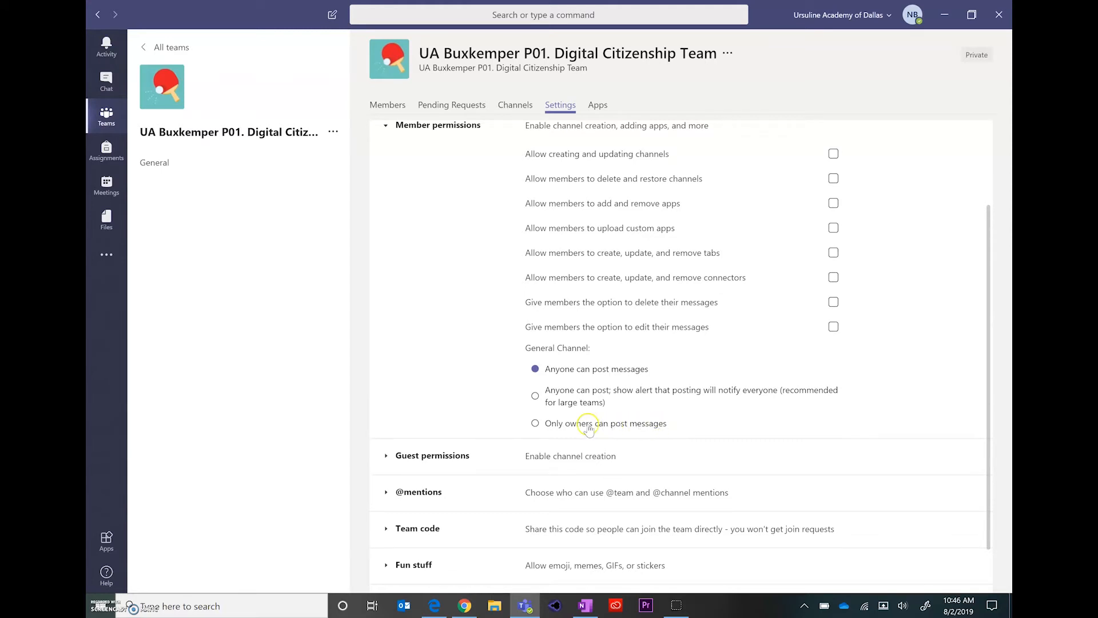
mouse_move(651, 433)
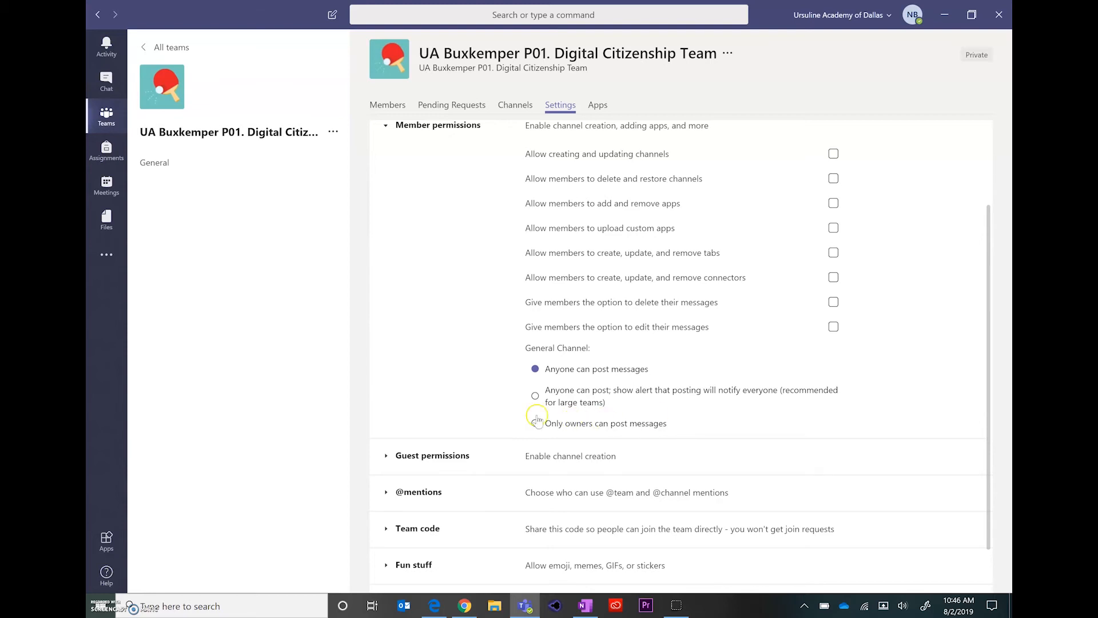
mouse_move(698, 426)
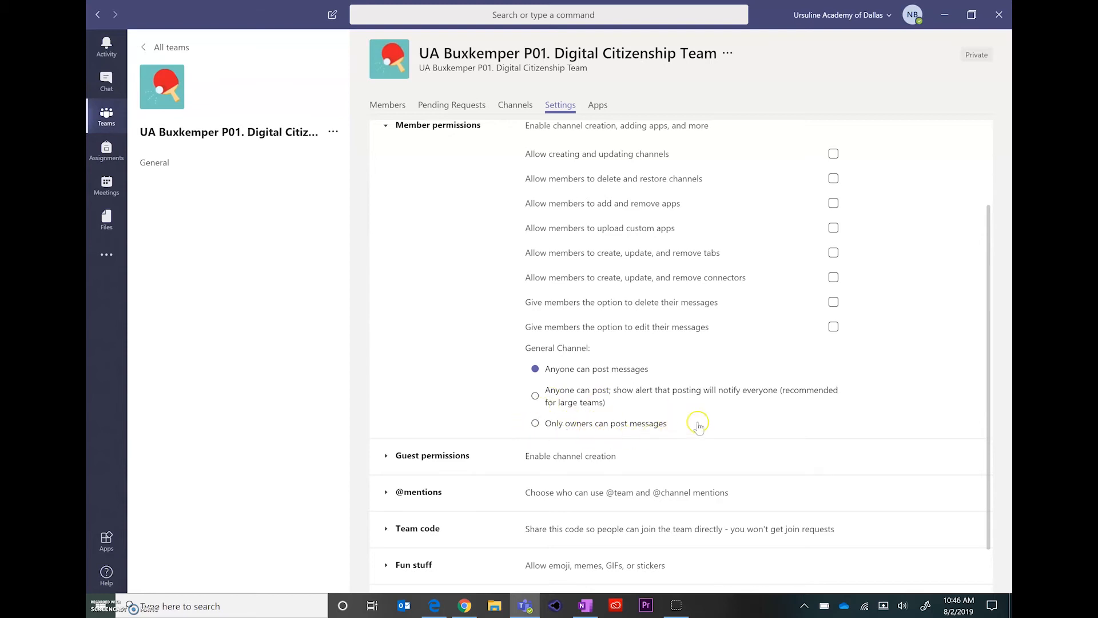
scroll(down, 3)
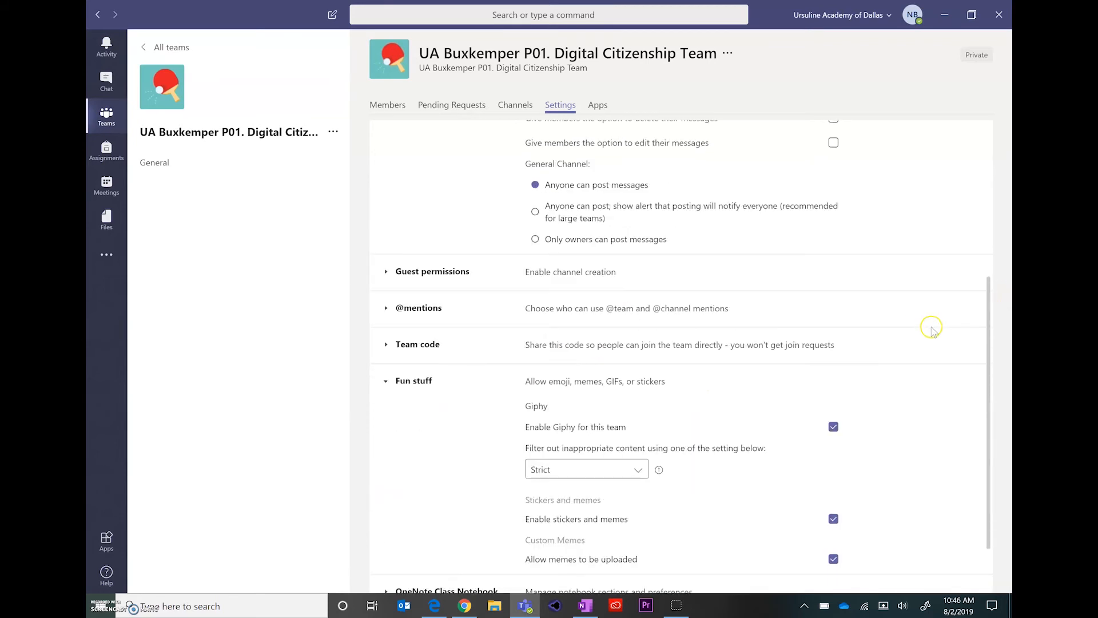
scroll(down, 3)
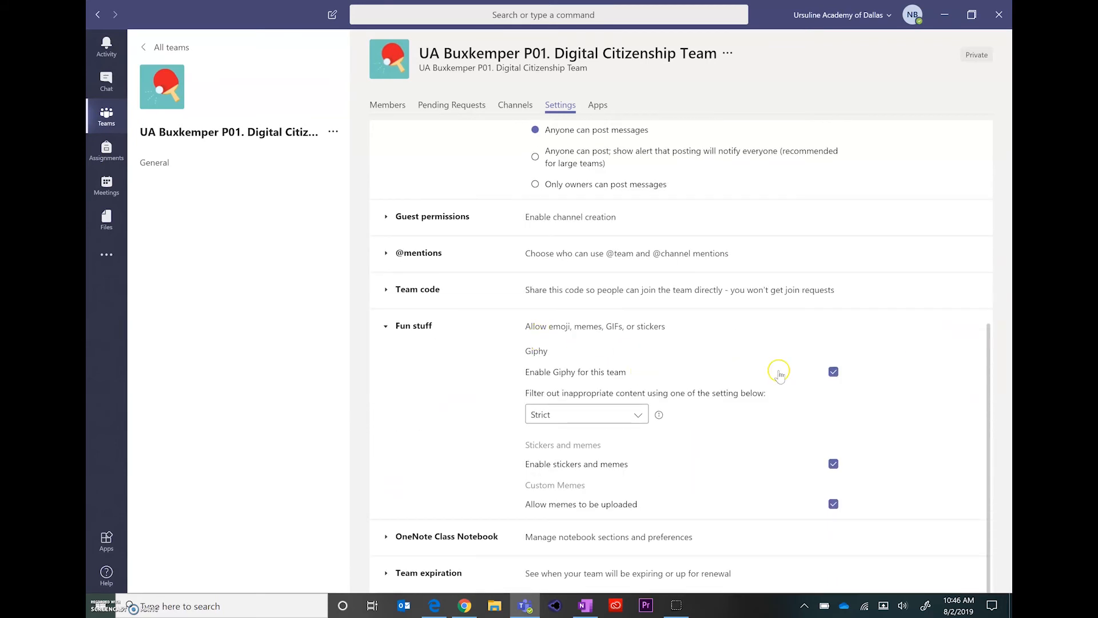
mouse_move(619, 340)
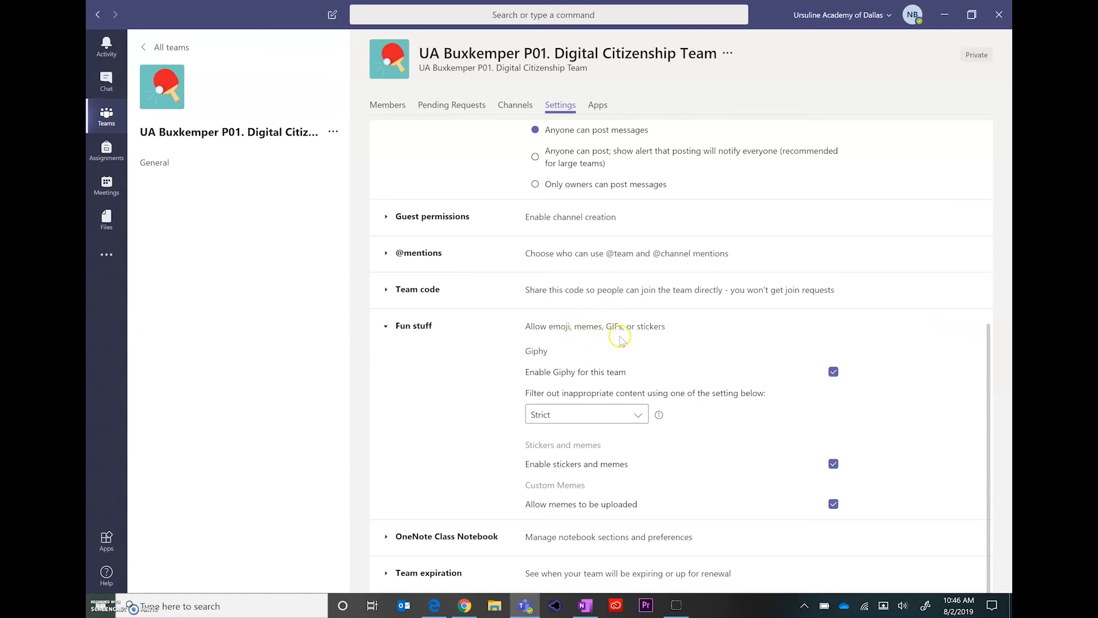
mouse_move(679, 351)
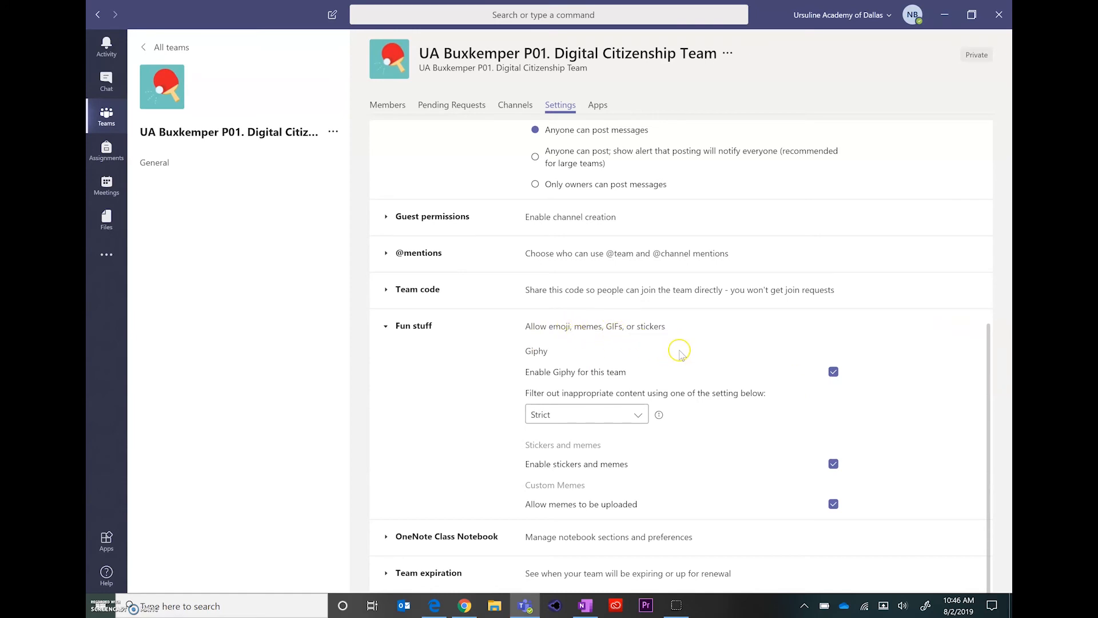
mouse_move(854, 328)
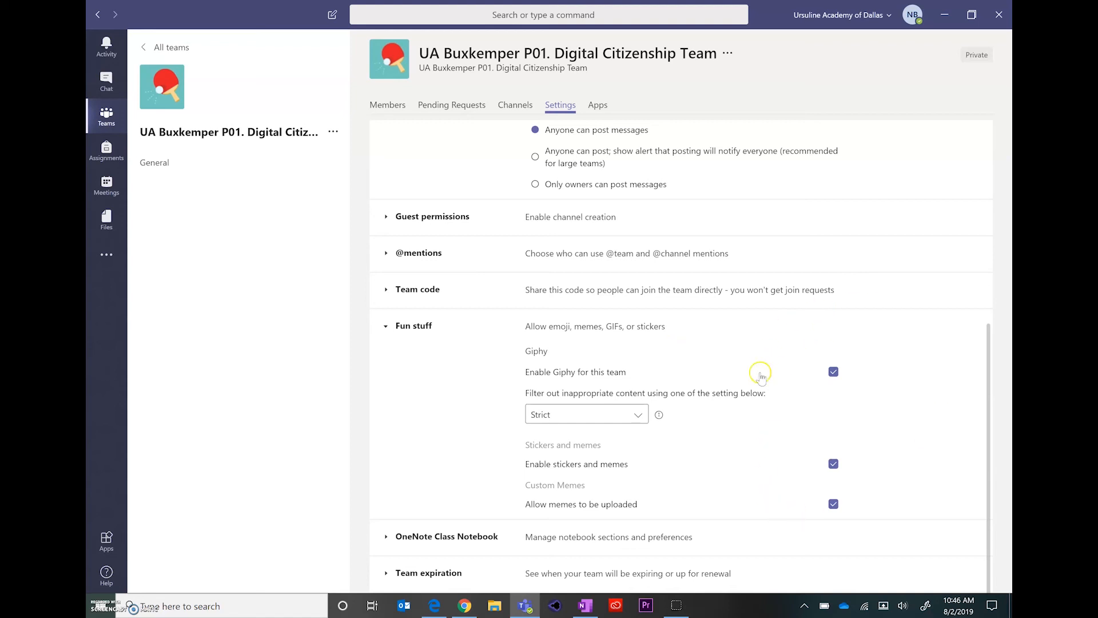
mouse_move(924, 497)
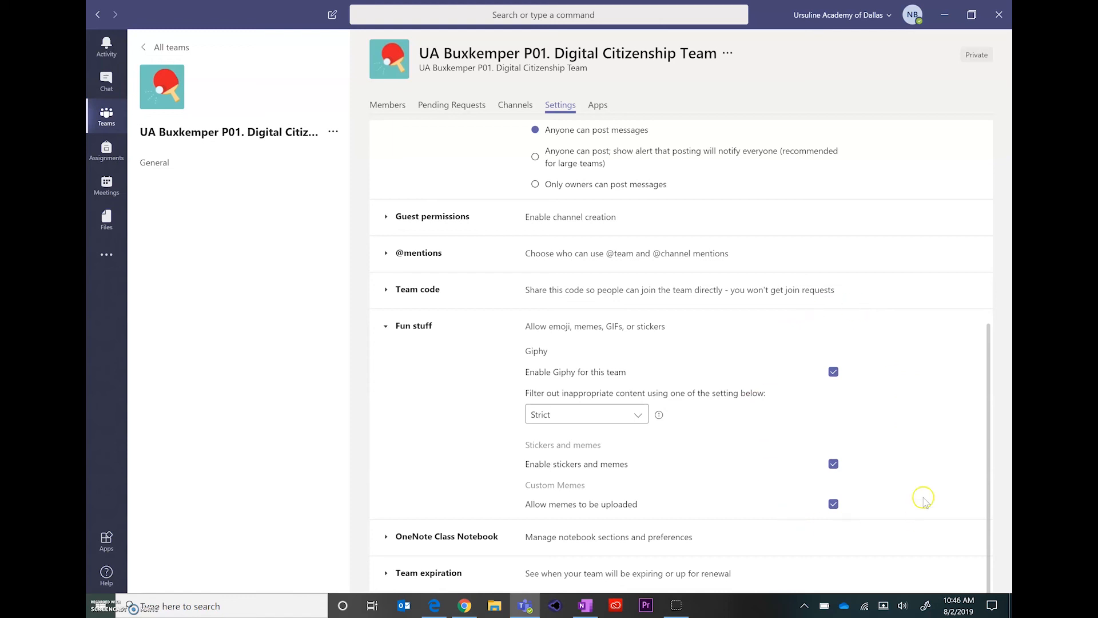
mouse_move(685, 86)
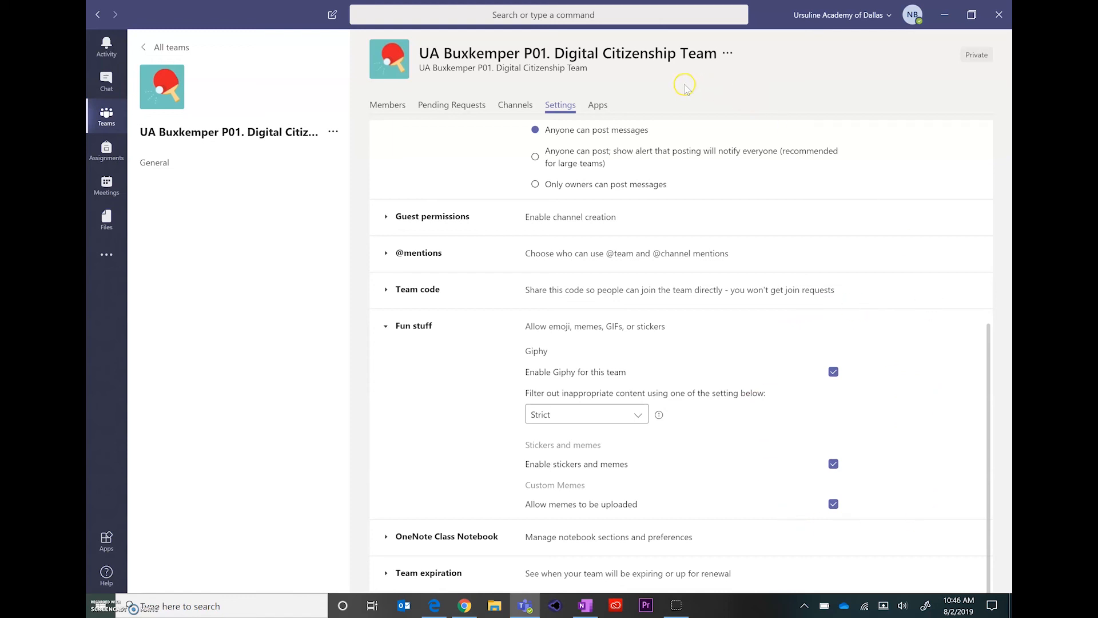